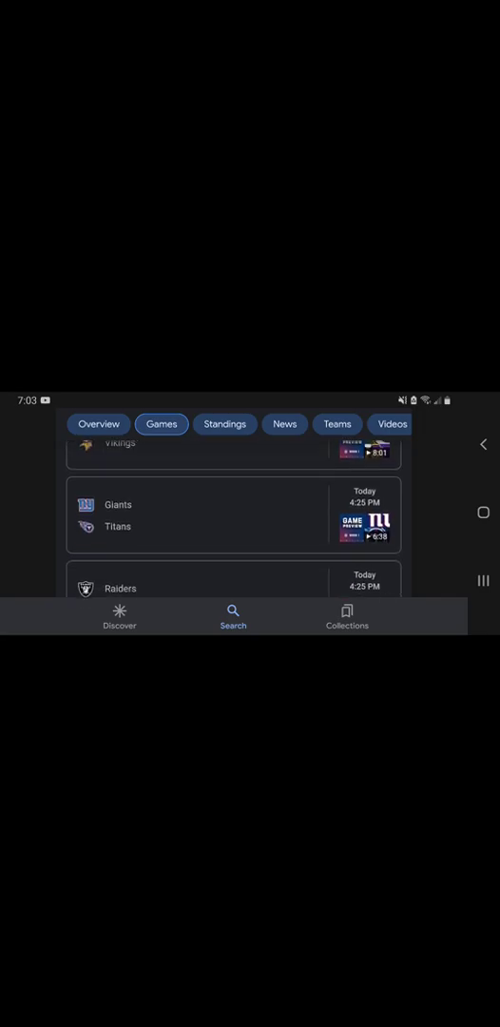
scroll(down, 3)
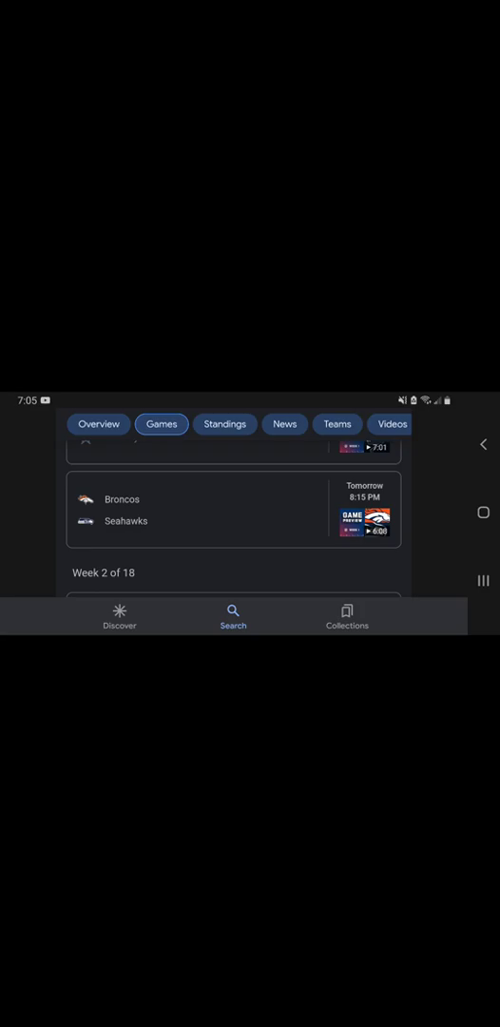